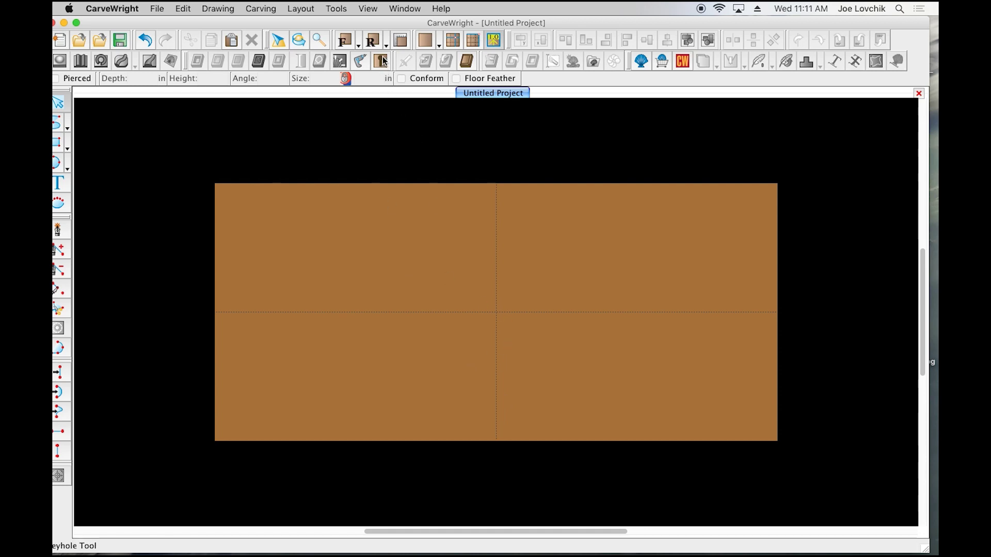
mouse_move(380, 61)
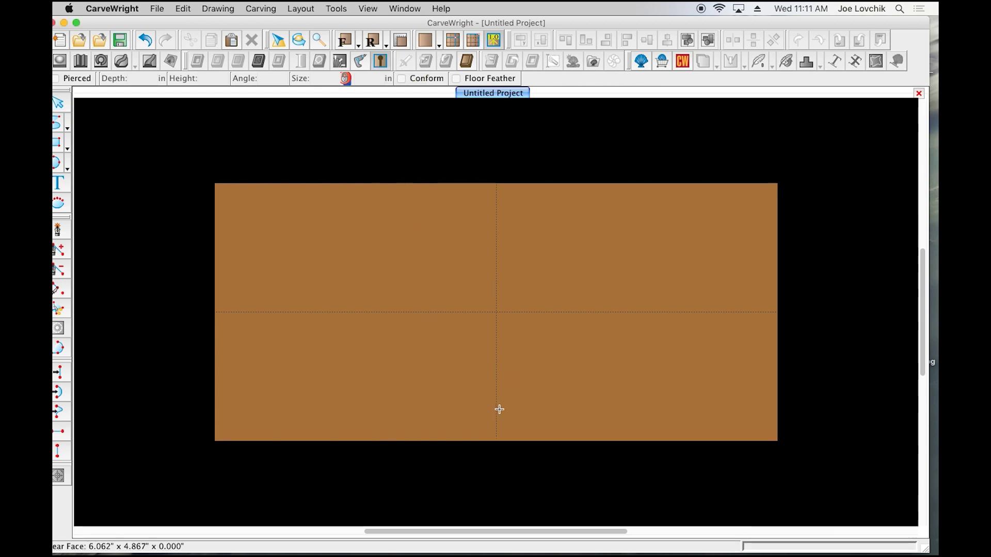
Step: Place a keyhole near the bottom centre of the board's back, opening its settings
drag(500, 409, 459, 411)
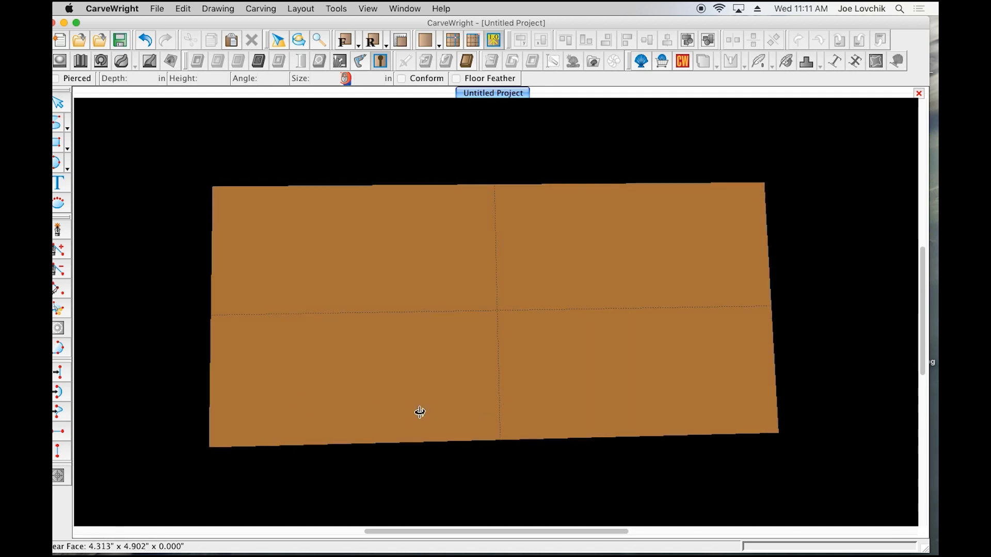
drag(420, 412, 454, 300)
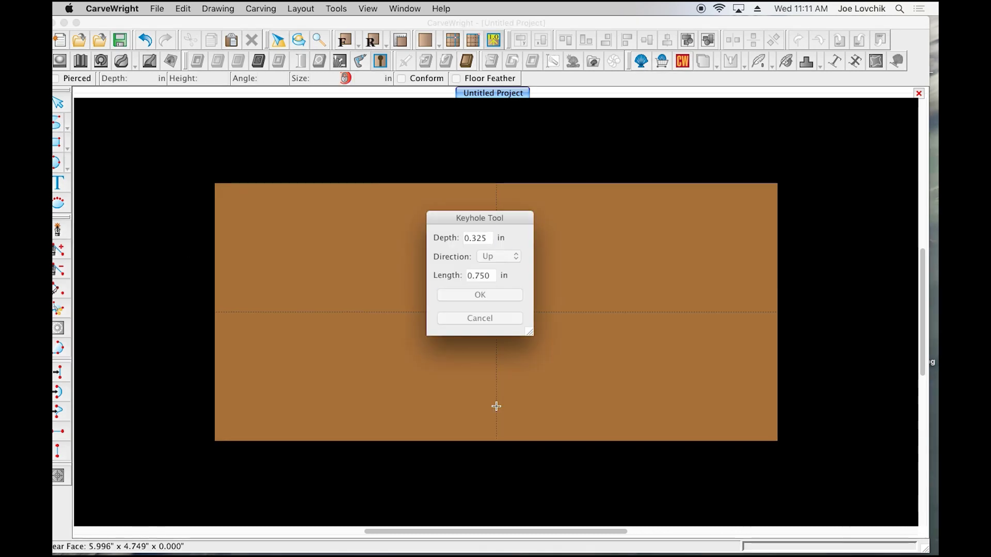
Step: Keep the keyhole at 0.325 in depth with the Up direction after reviewing the choices
click(477, 237)
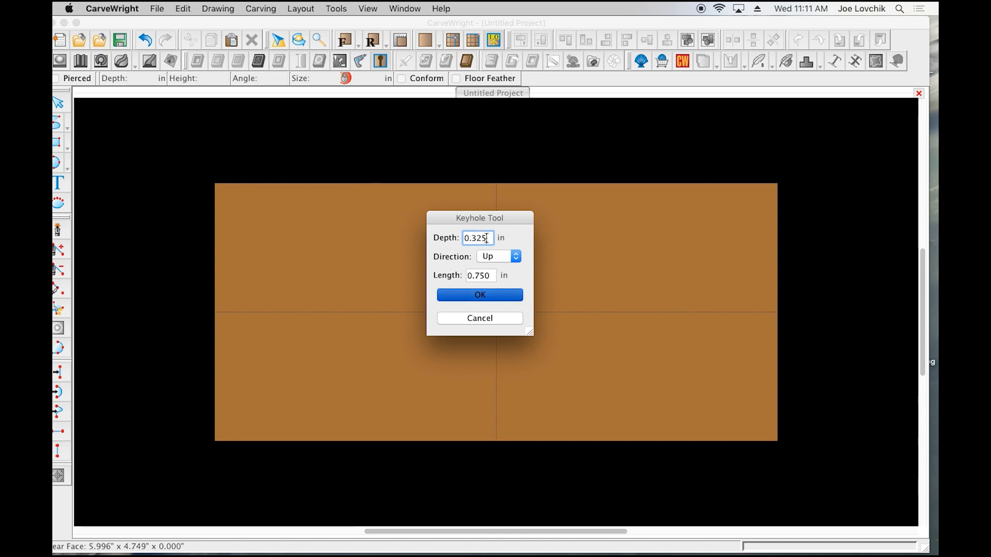
click(497, 256)
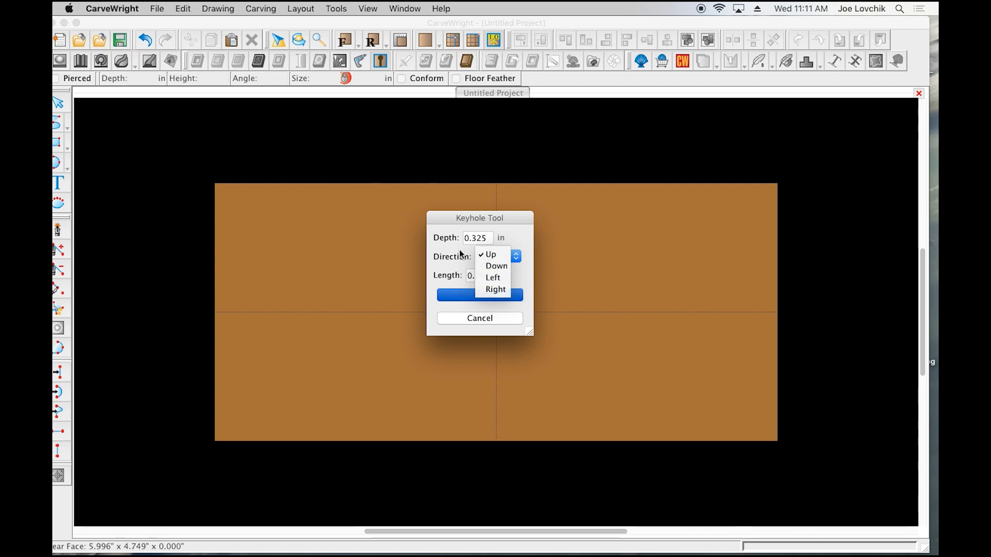
click(489, 254)
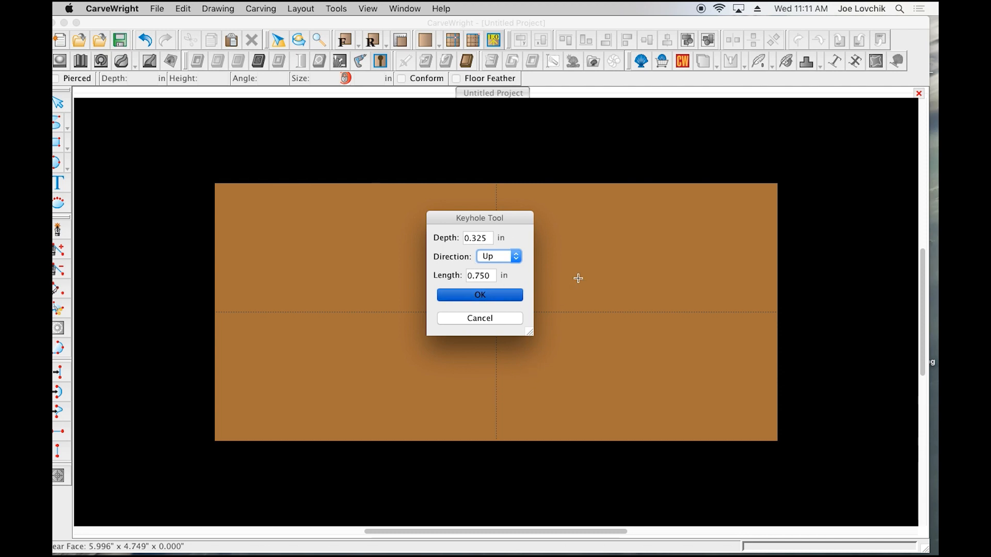
mouse_move(494, 448)
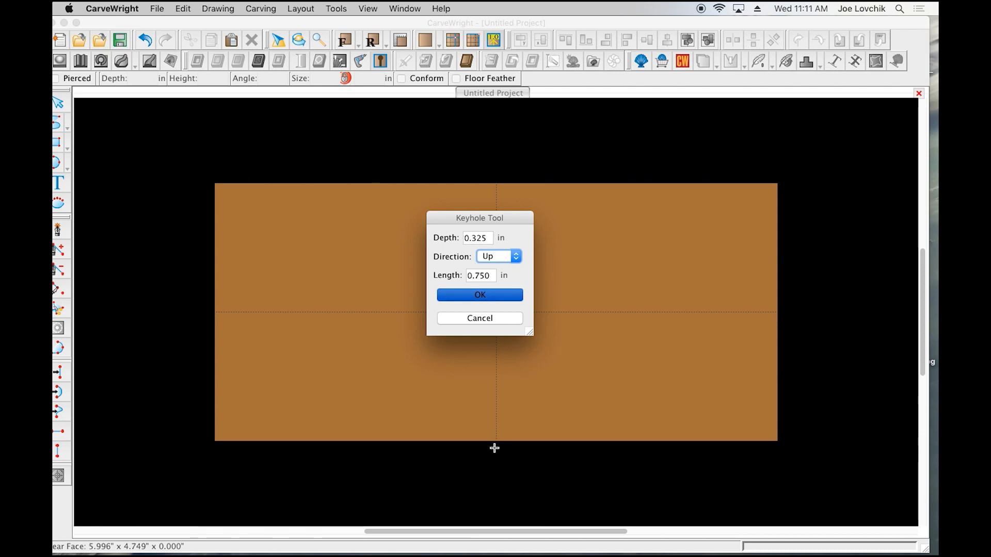
mouse_move(549, 438)
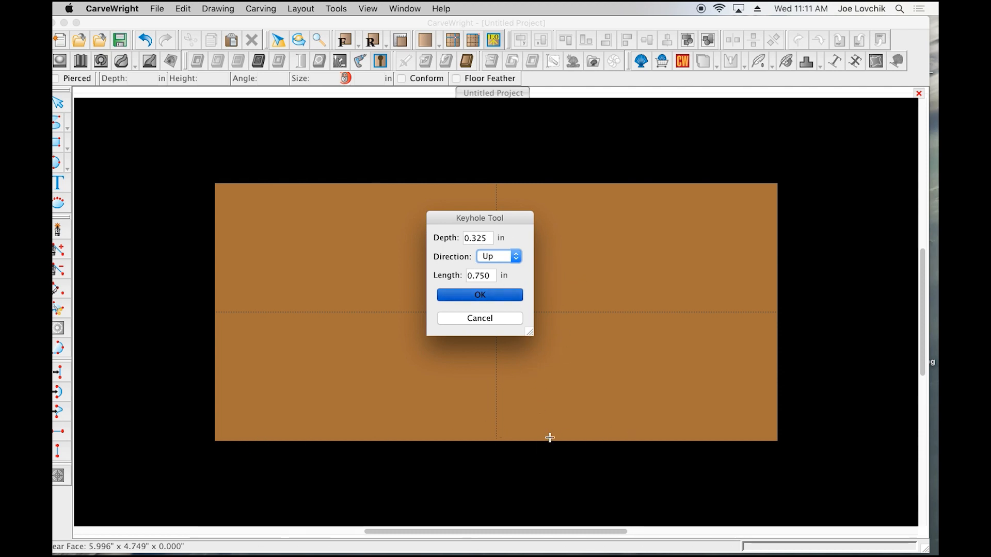
mouse_move(495, 466)
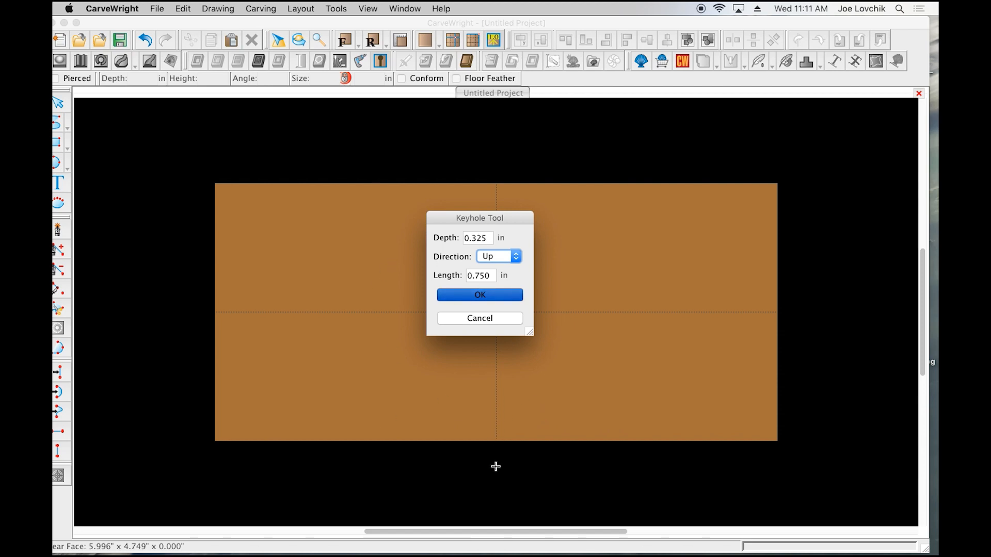
mouse_move(540, 462)
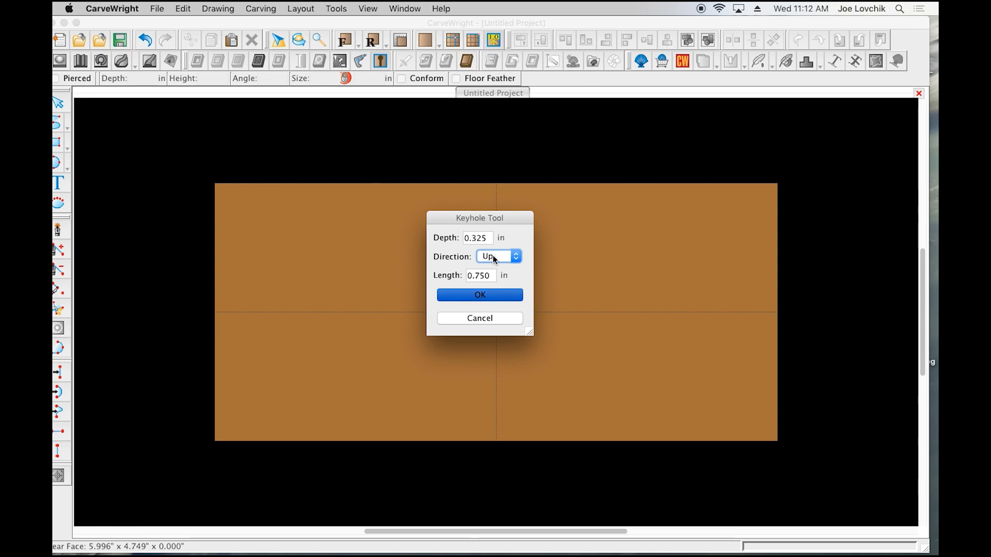
mouse_move(496, 423)
text(0.5)
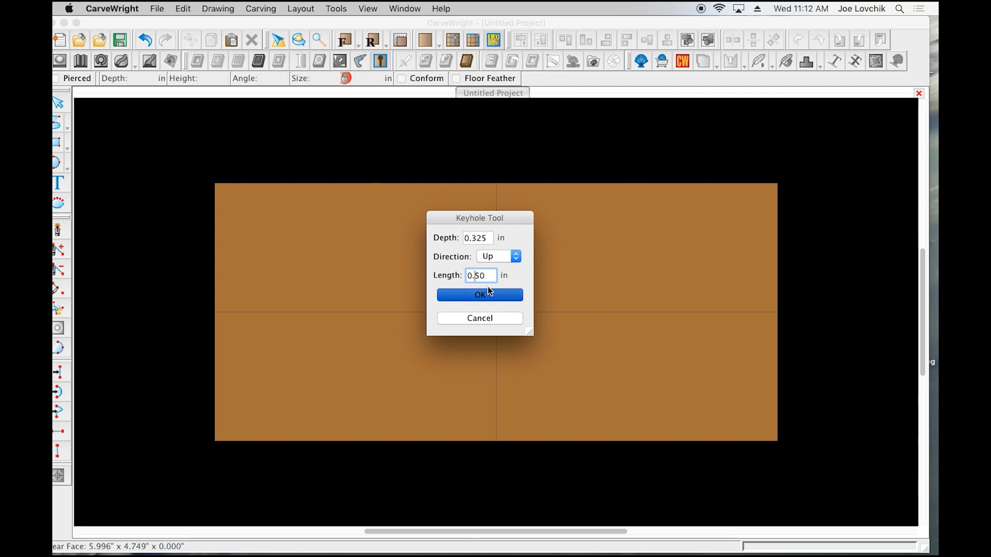
mouse_move(503, 295)
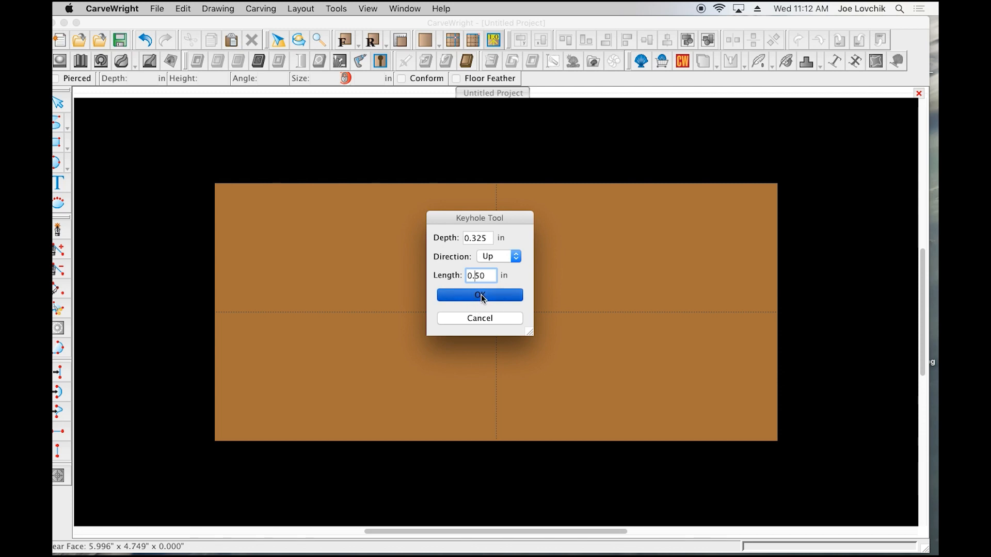
Step: Create the 0.50 in keyhole slot and centre it horizontally on the board
click(479, 295)
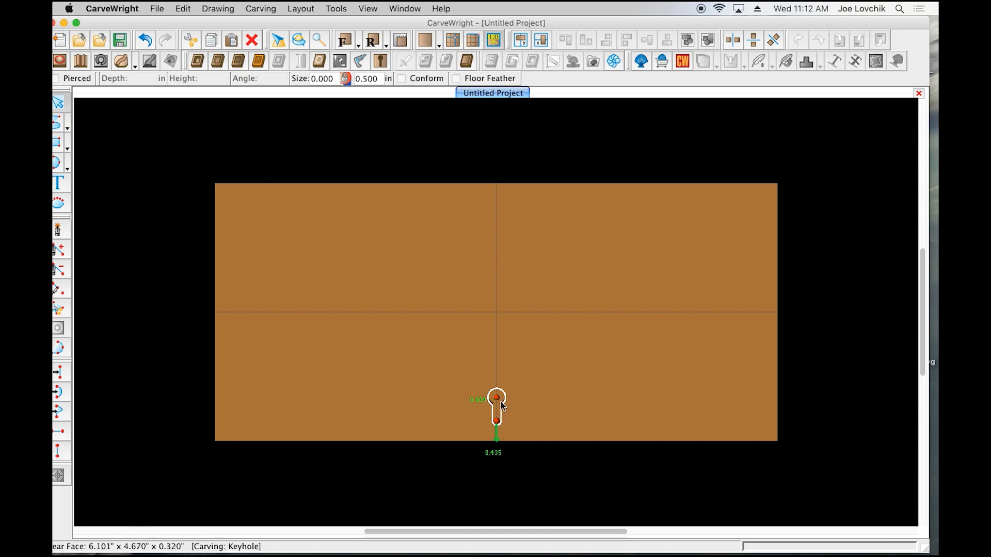
right_click(497, 405)
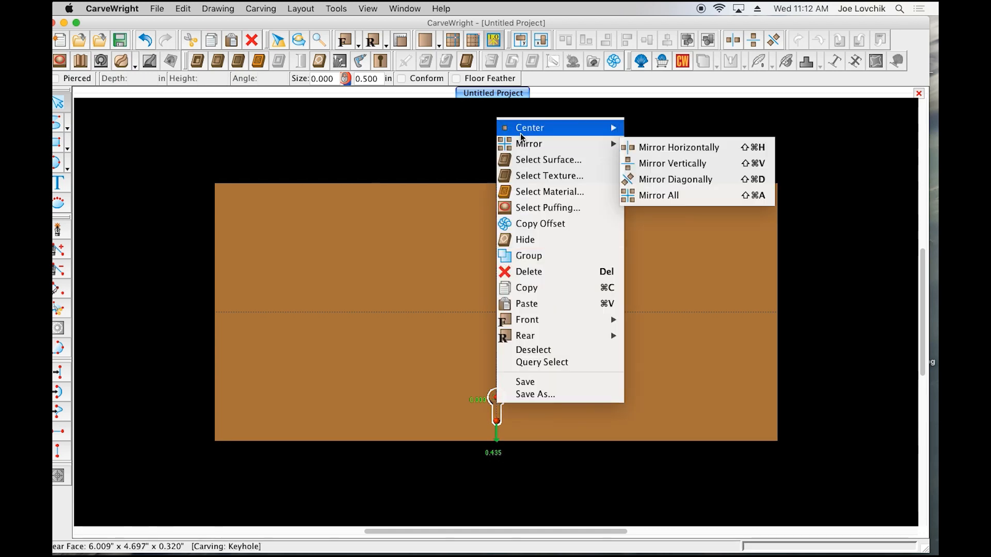
mouse_move(545, 128)
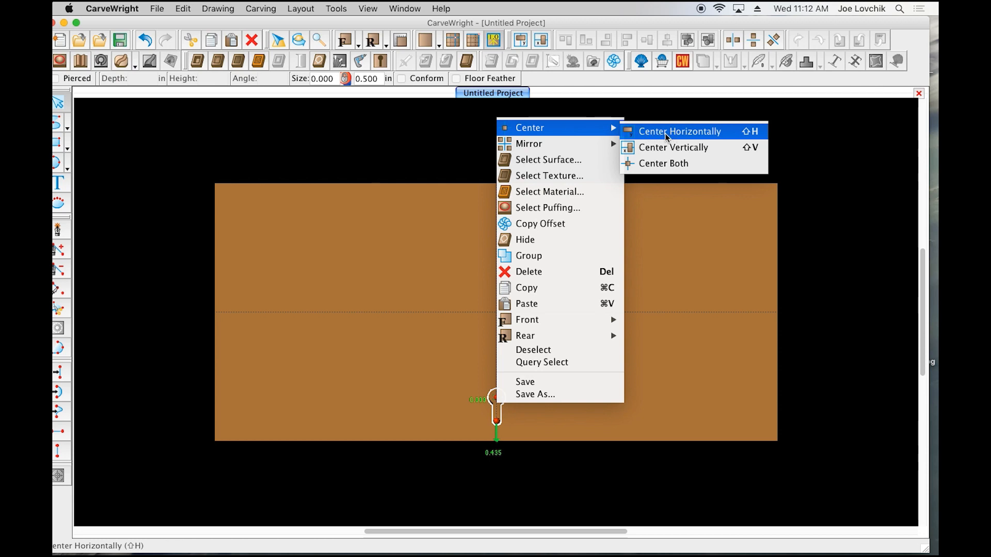
click(676, 132)
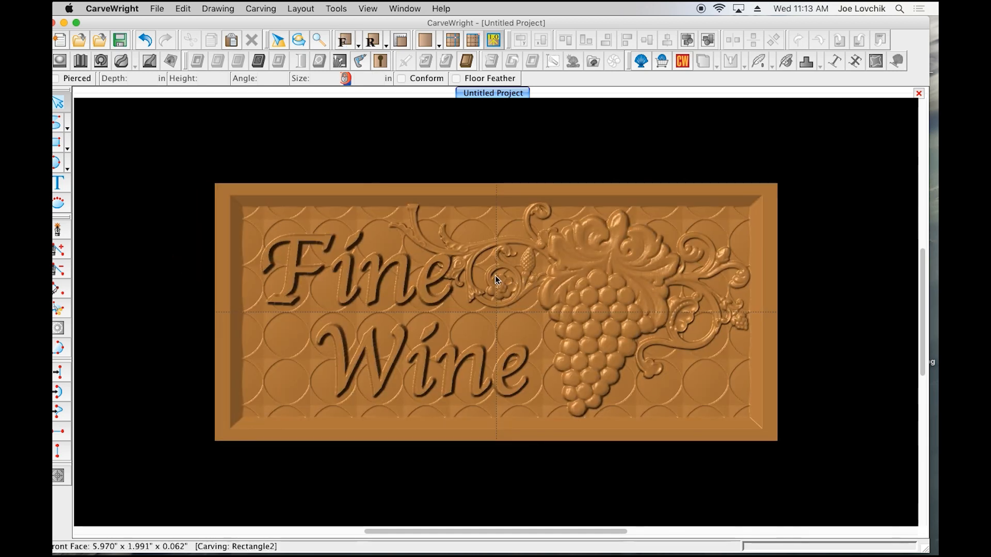
Step: Turn the view to show the board's back with the centred keyhole slot
drag(497, 280, 594, 305)
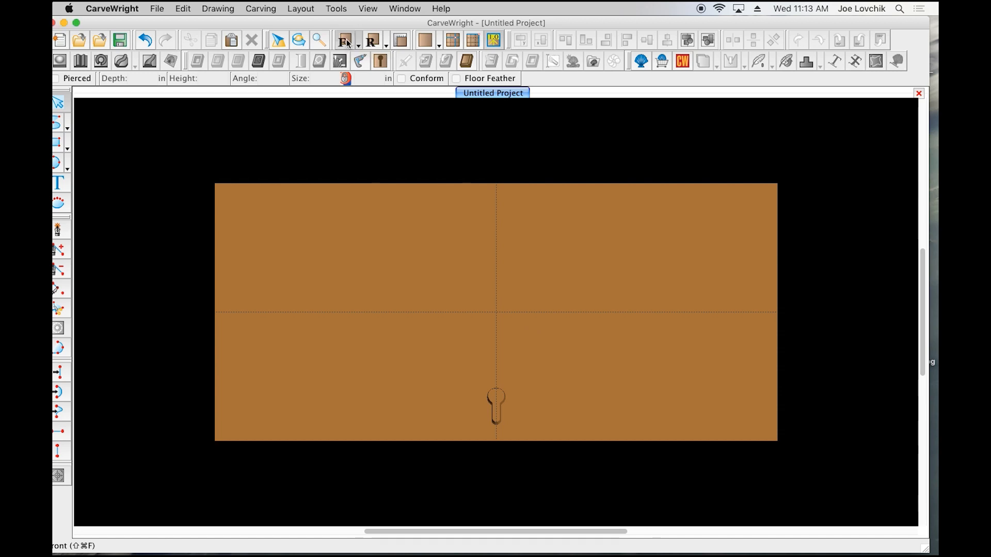
click(371, 40)
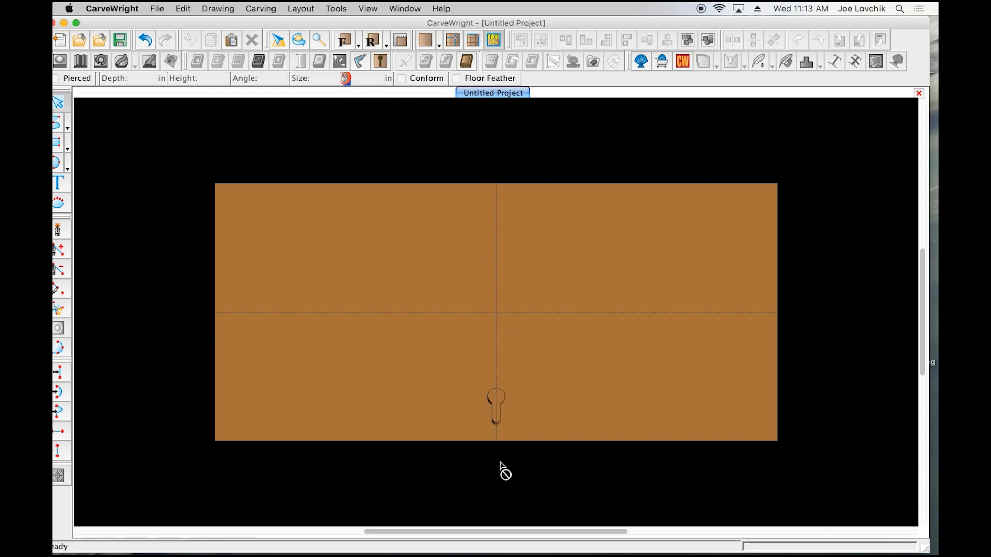
mouse_move(479, 202)
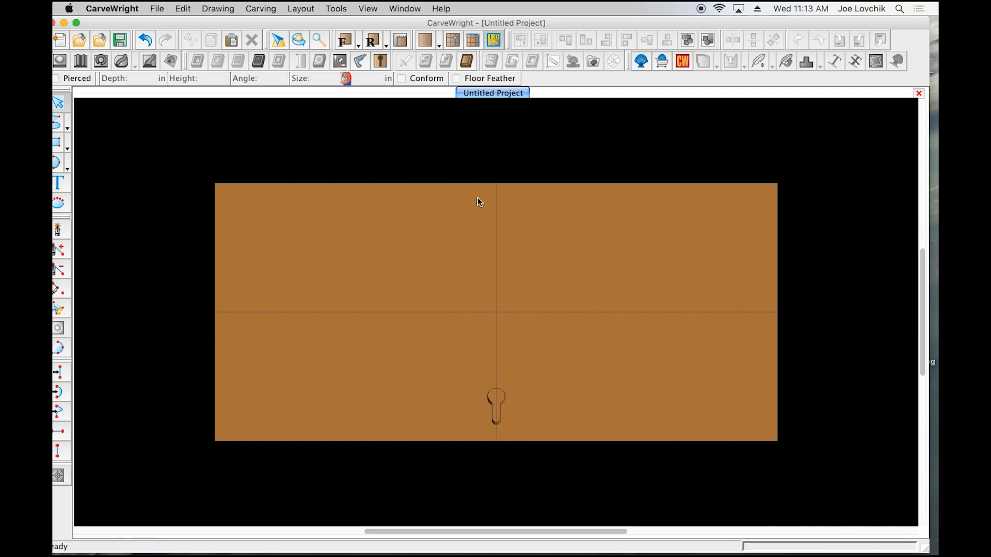